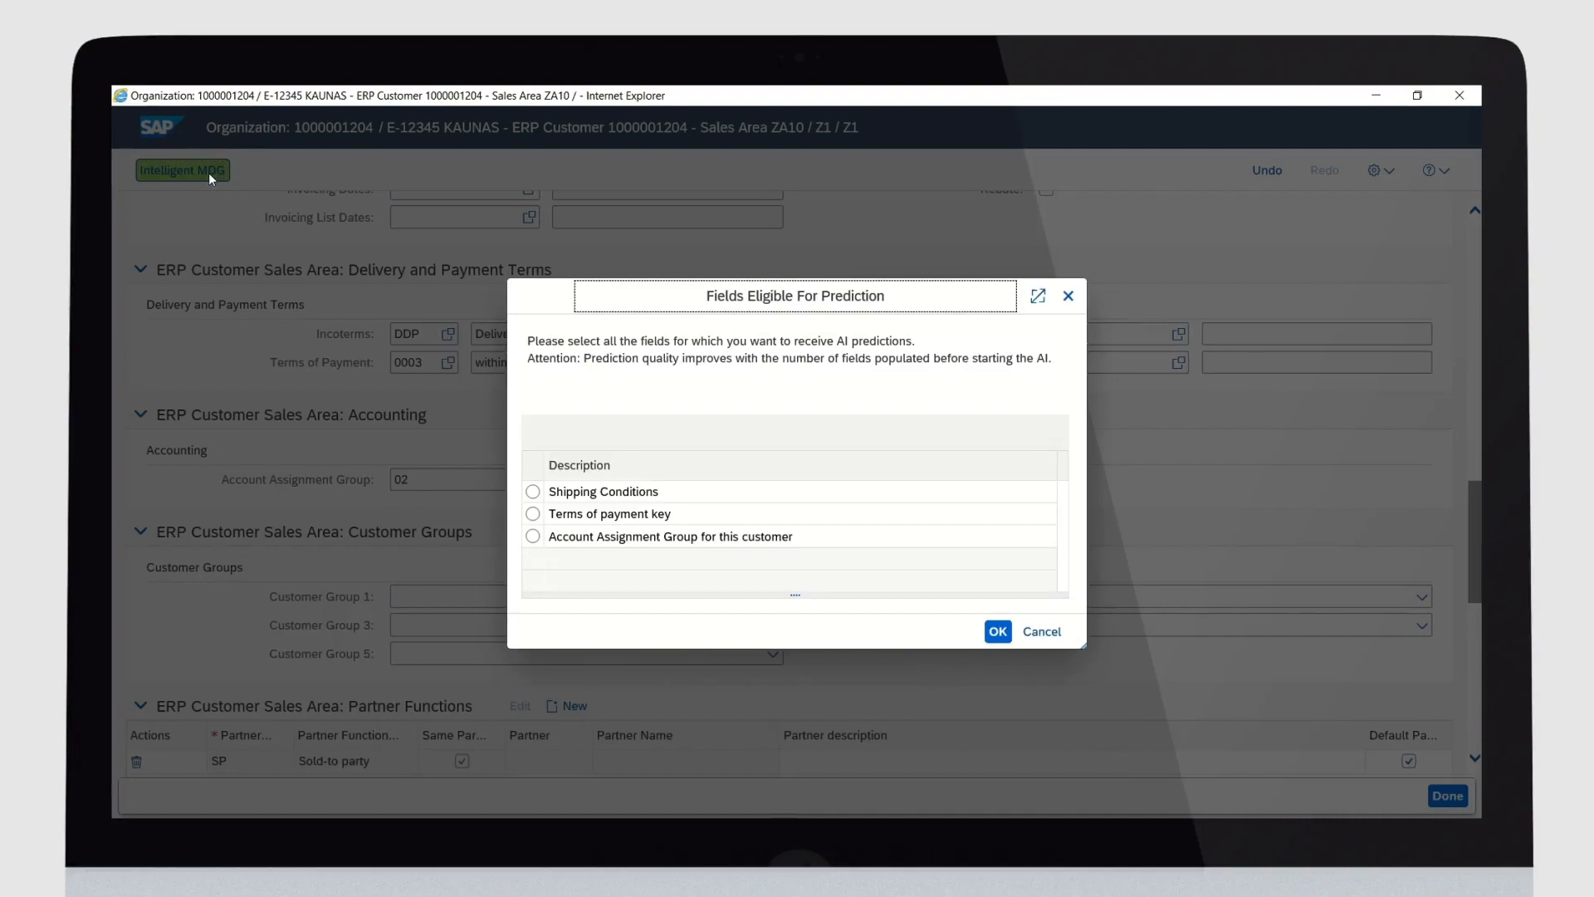
Request an Intelligent MDG prediction for Account Assignment Group and accept value 02, Foreign Revenues
click(533, 536)
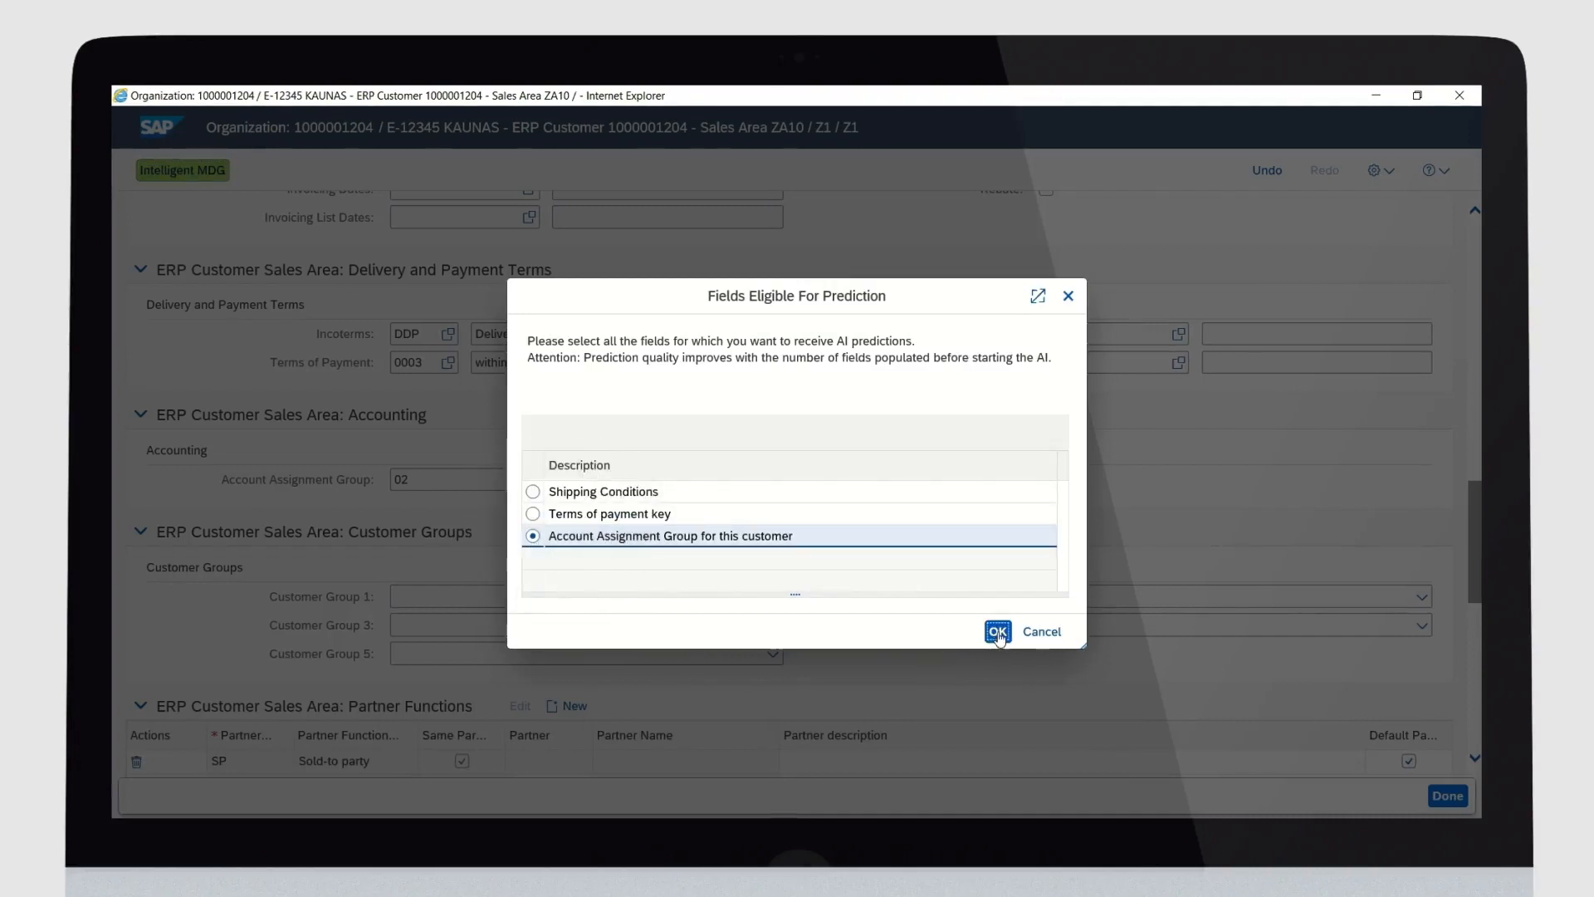
click(996, 631)
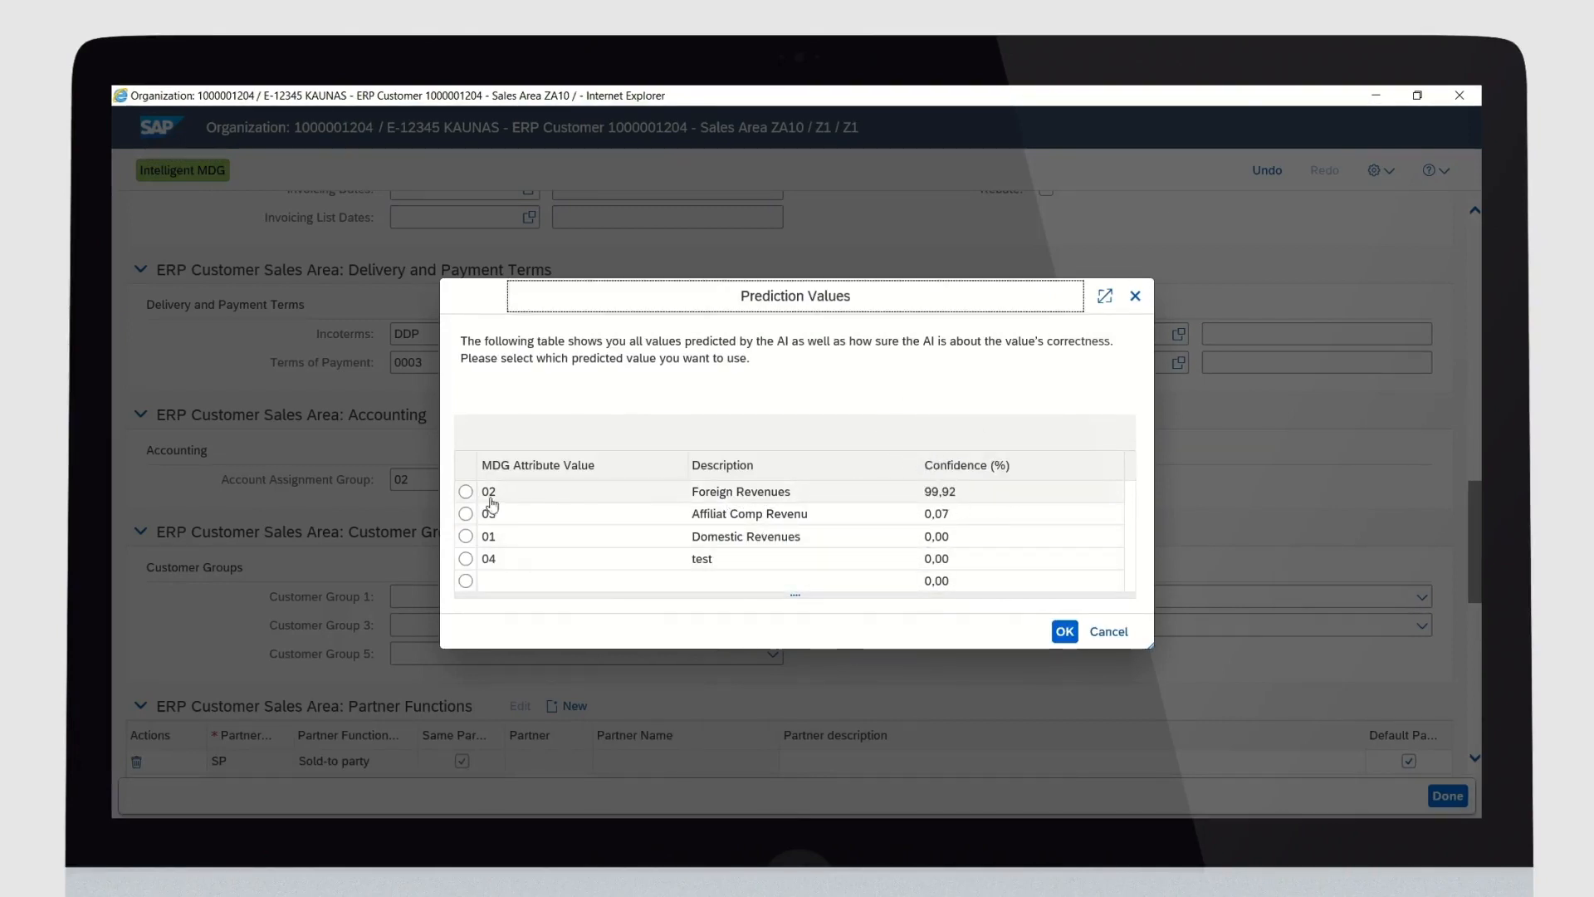
click(466, 490)
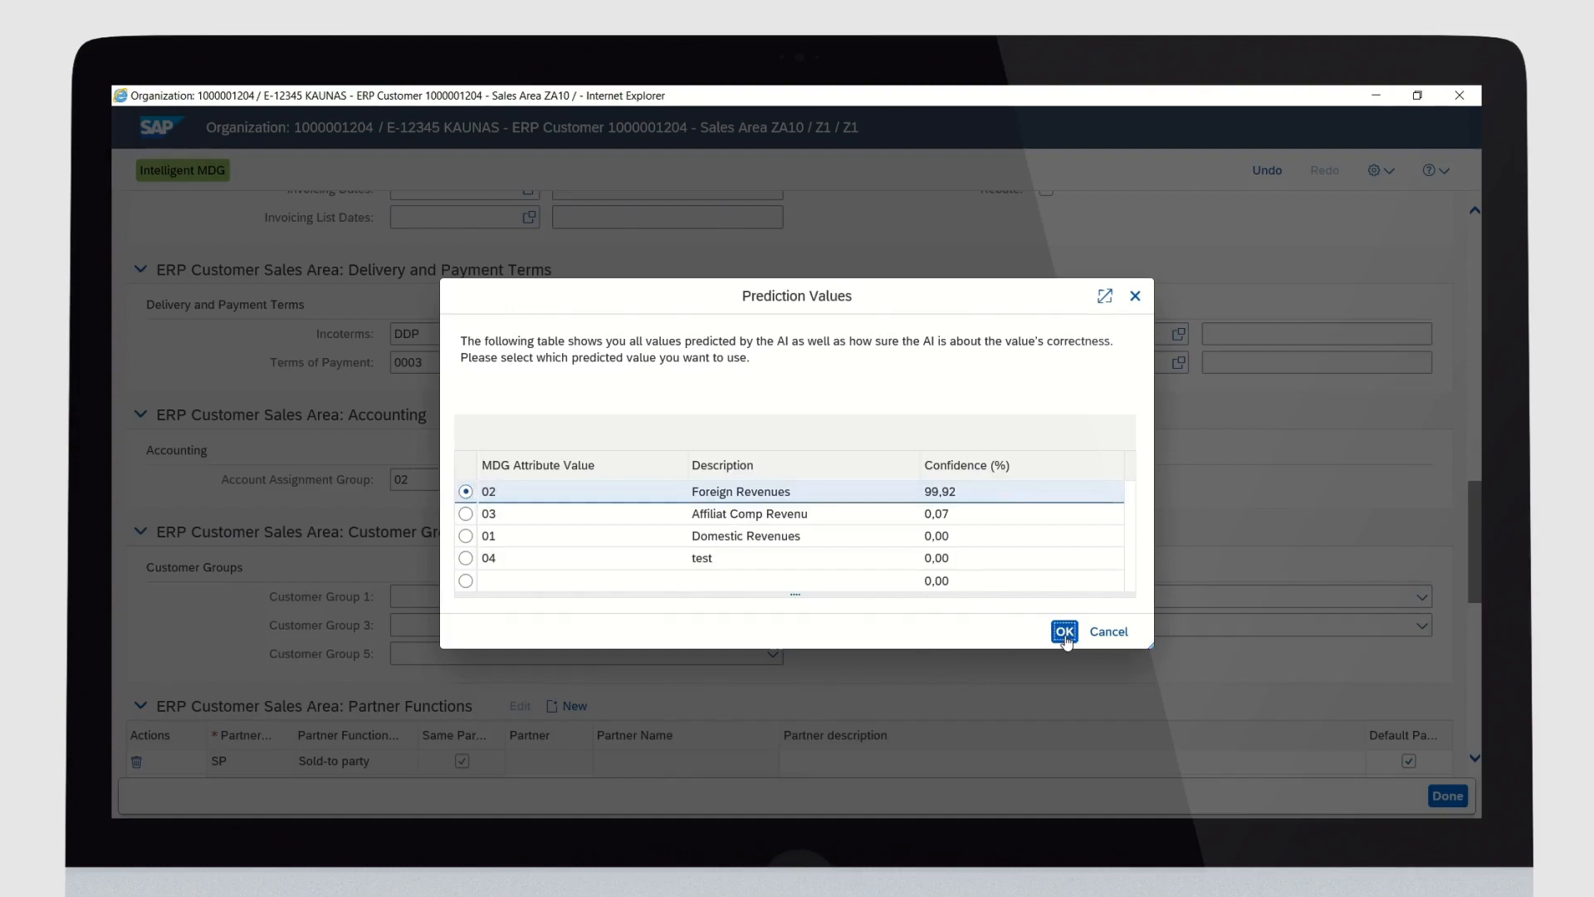
click(1063, 630)
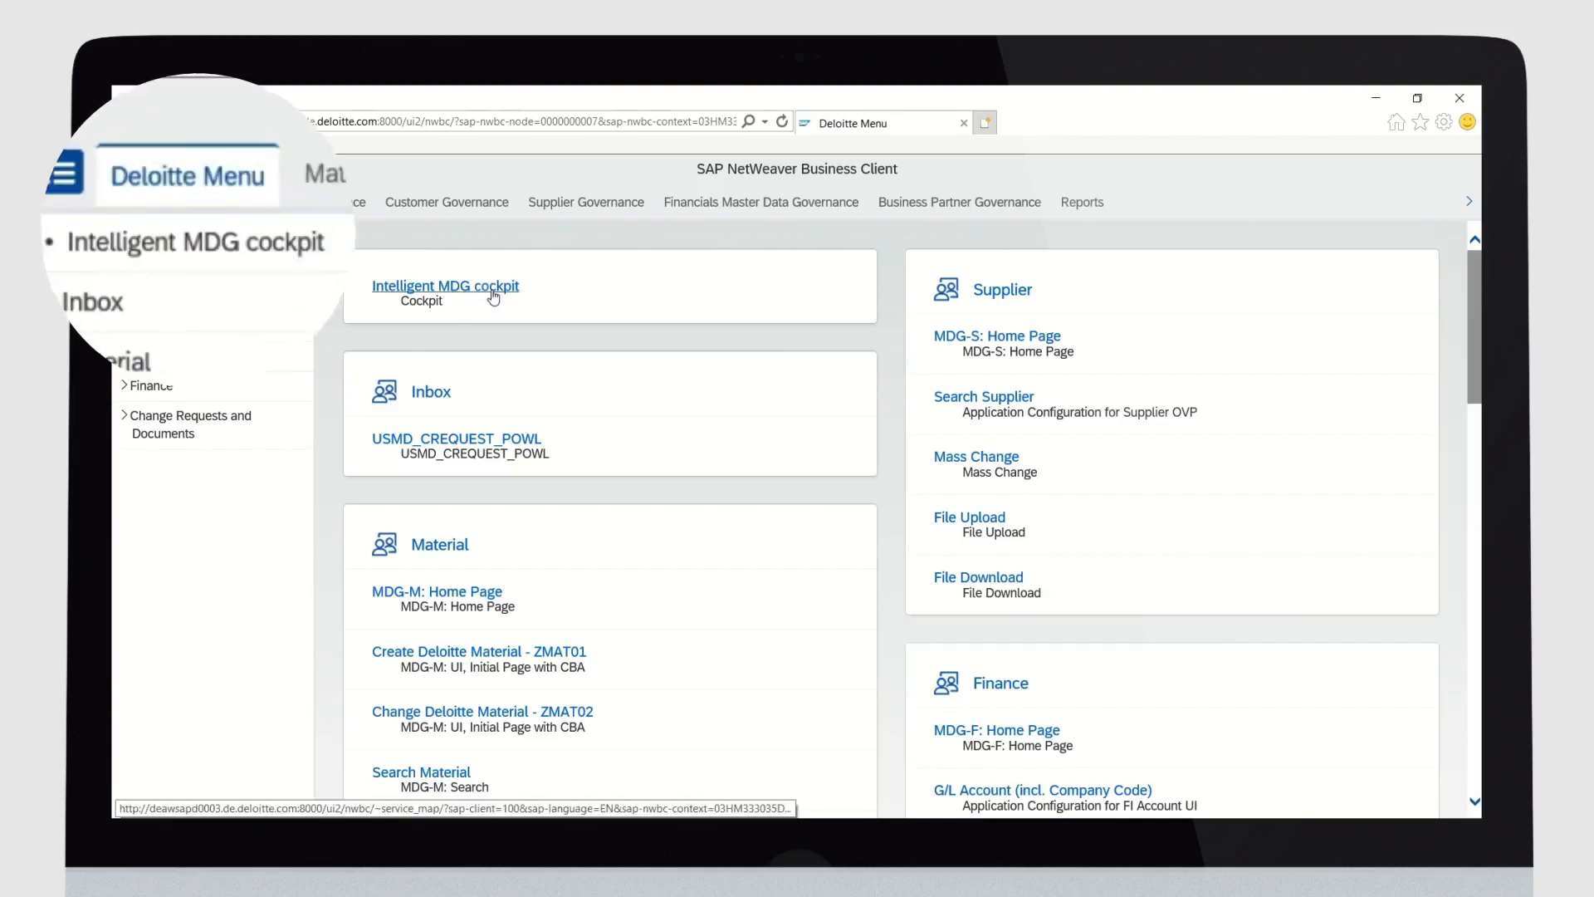
Add attribute KTGRD (KNVV Account Assignment Group) to the Intelligent MDG cockpit and launch its training
click(444, 285)
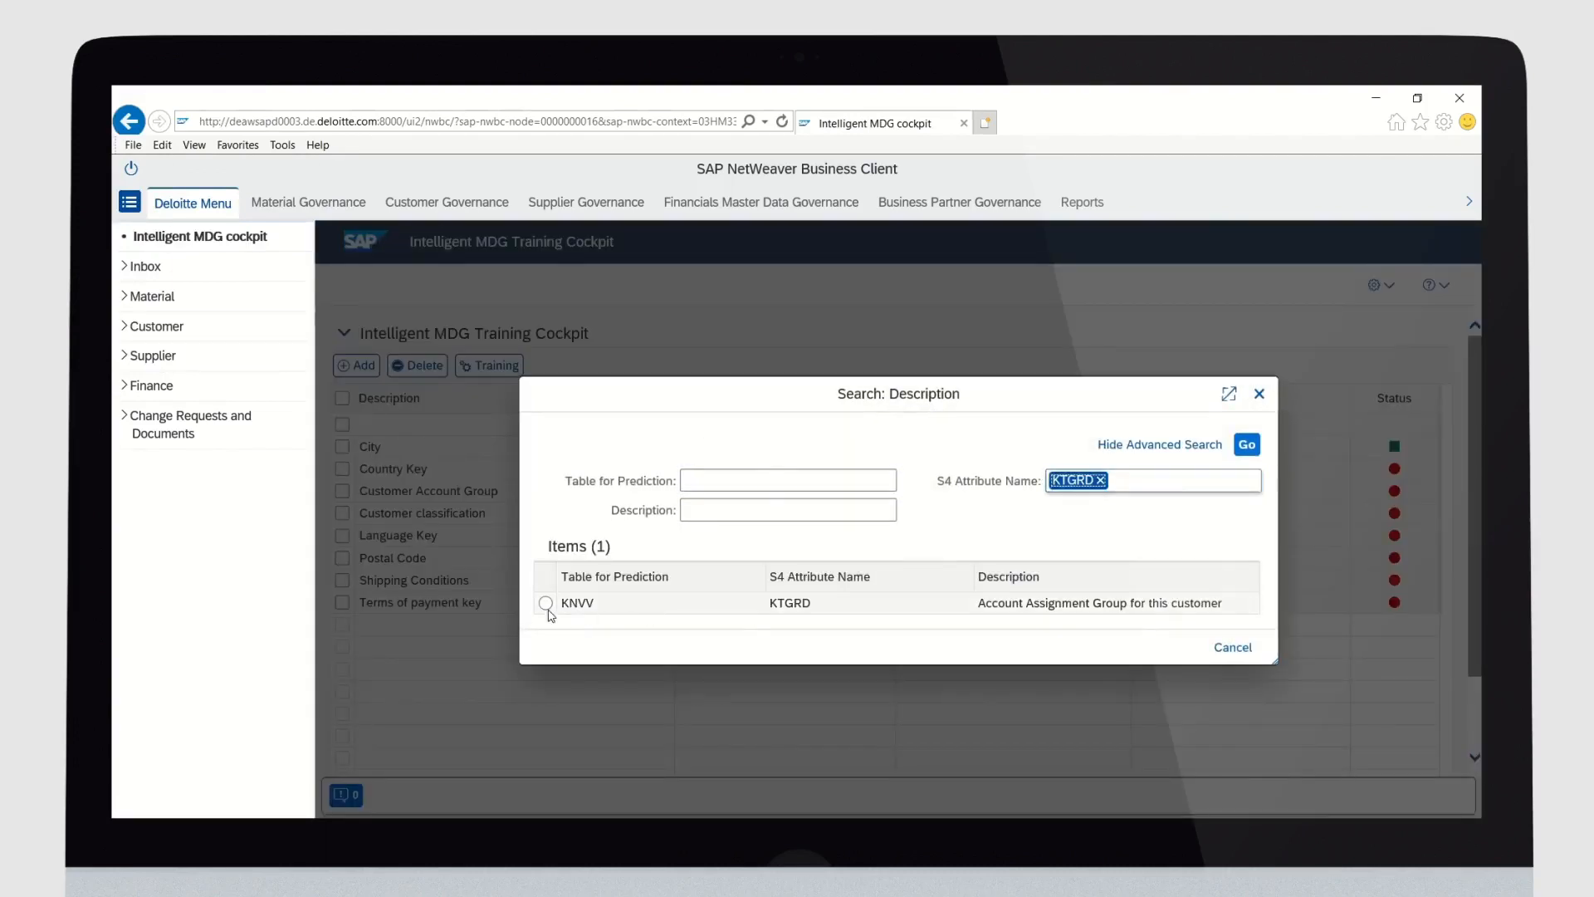
click(546, 602)
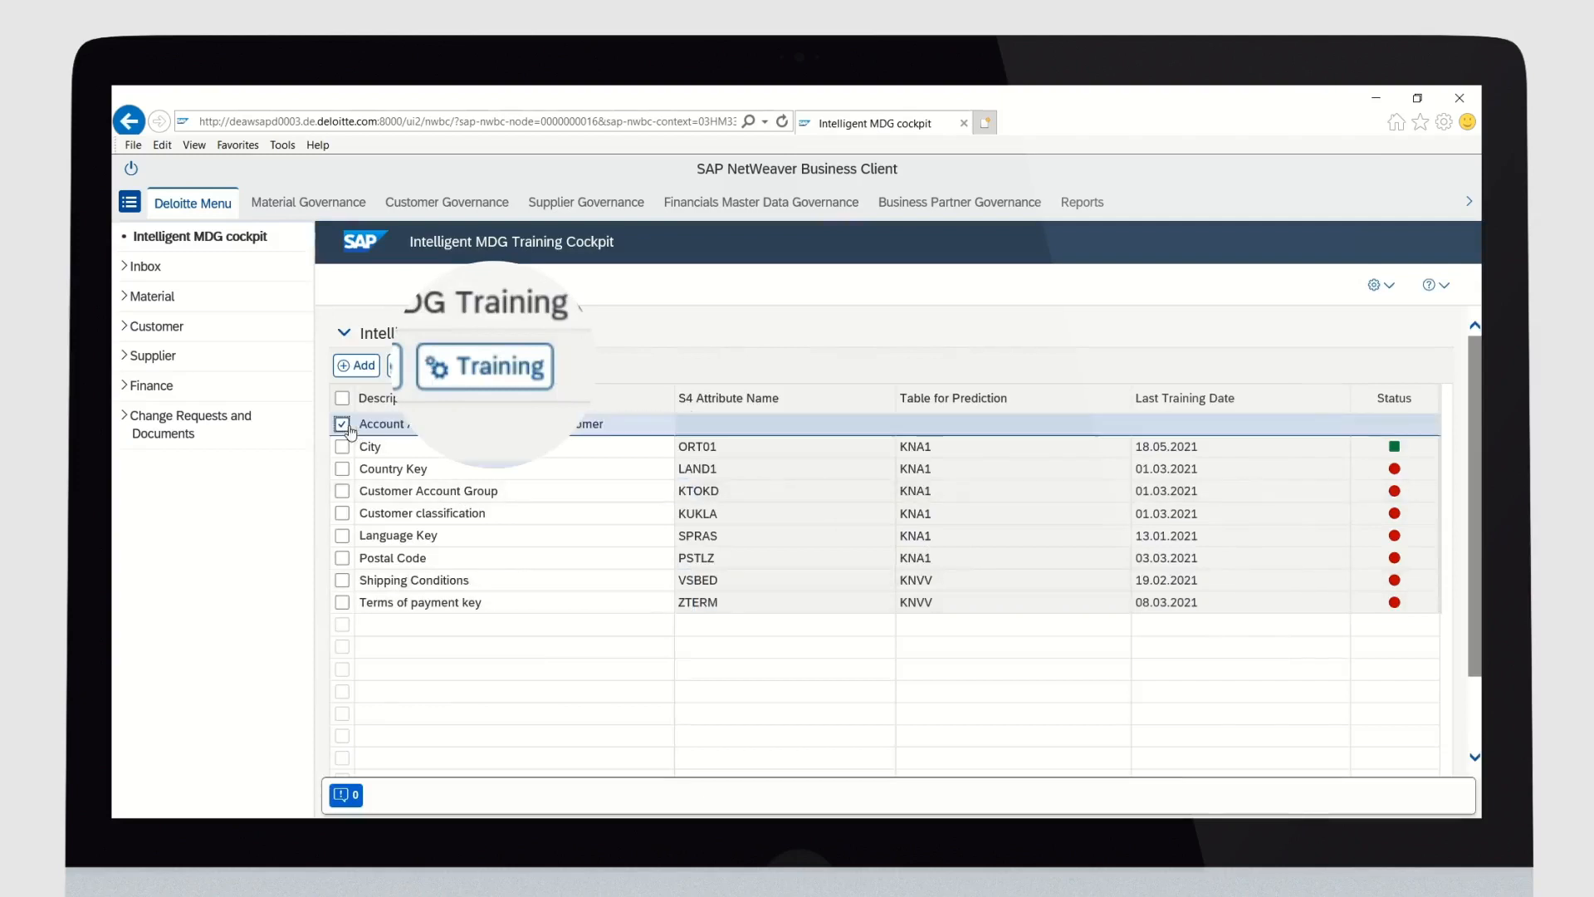
click(489, 365)
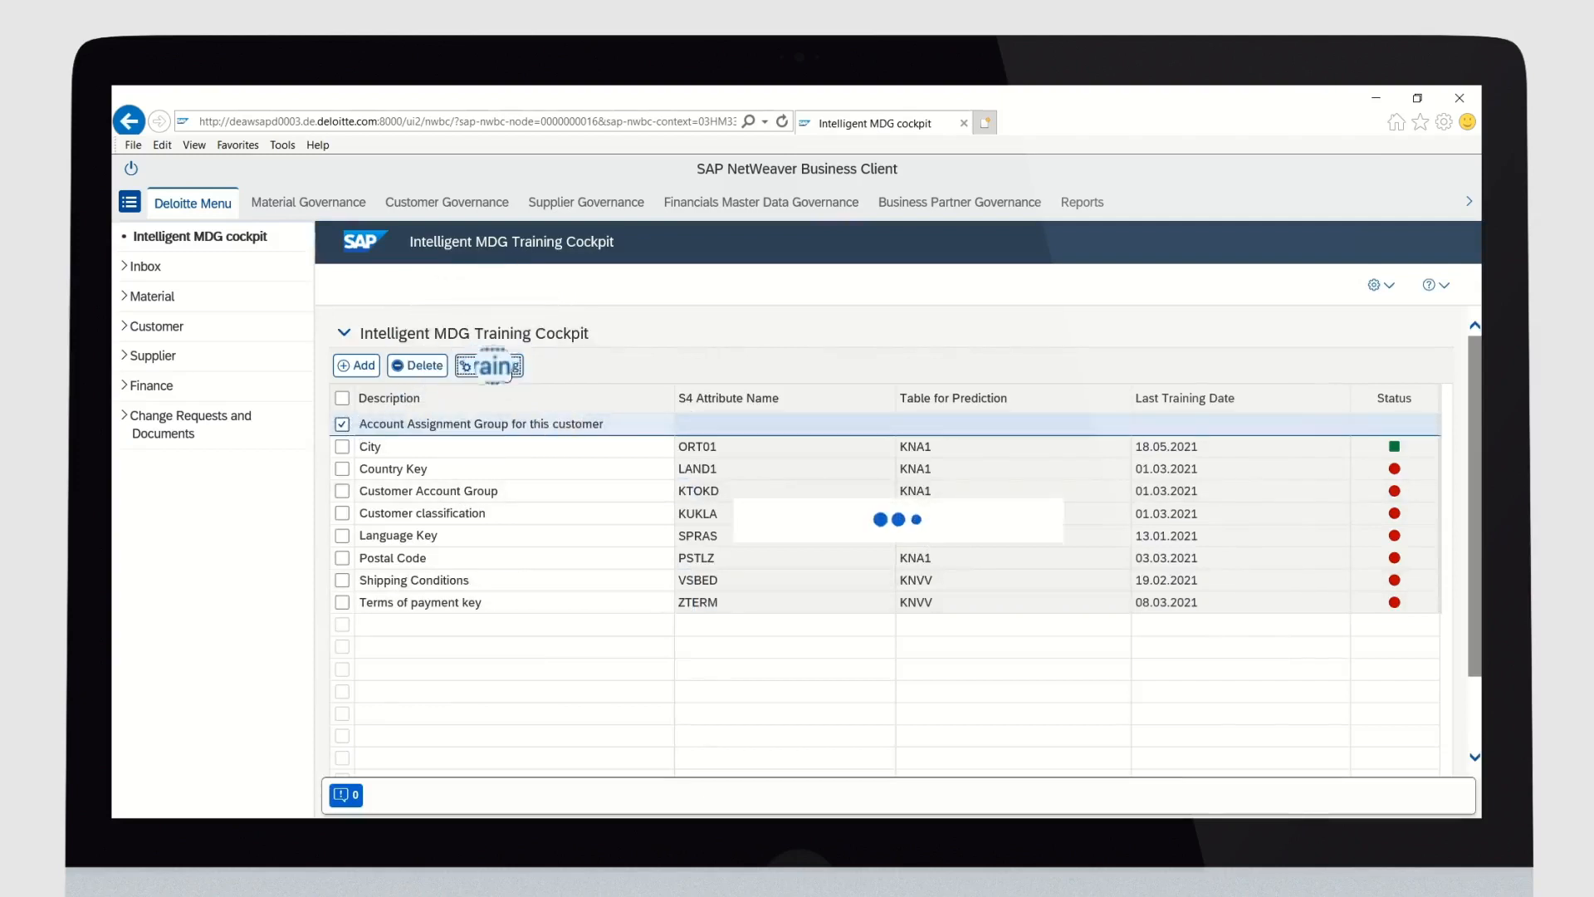
click(489, 365)
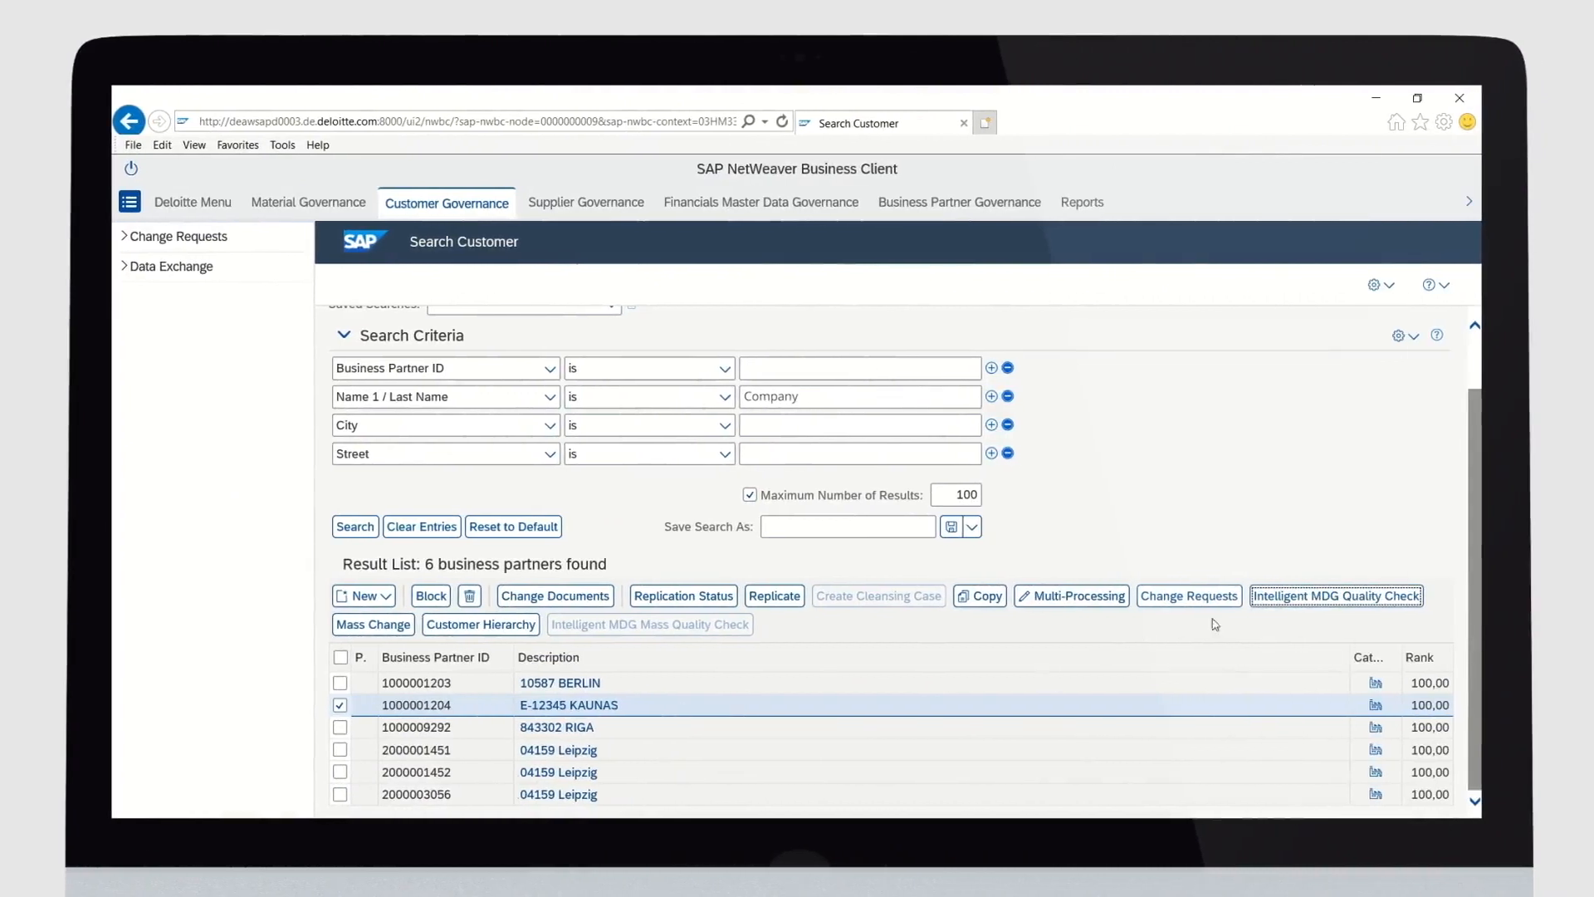
Run the Intelligent MDG Quality Check on E-12345 KAUNAS and maximize the Sales Data predictions table
click(1335, 597)
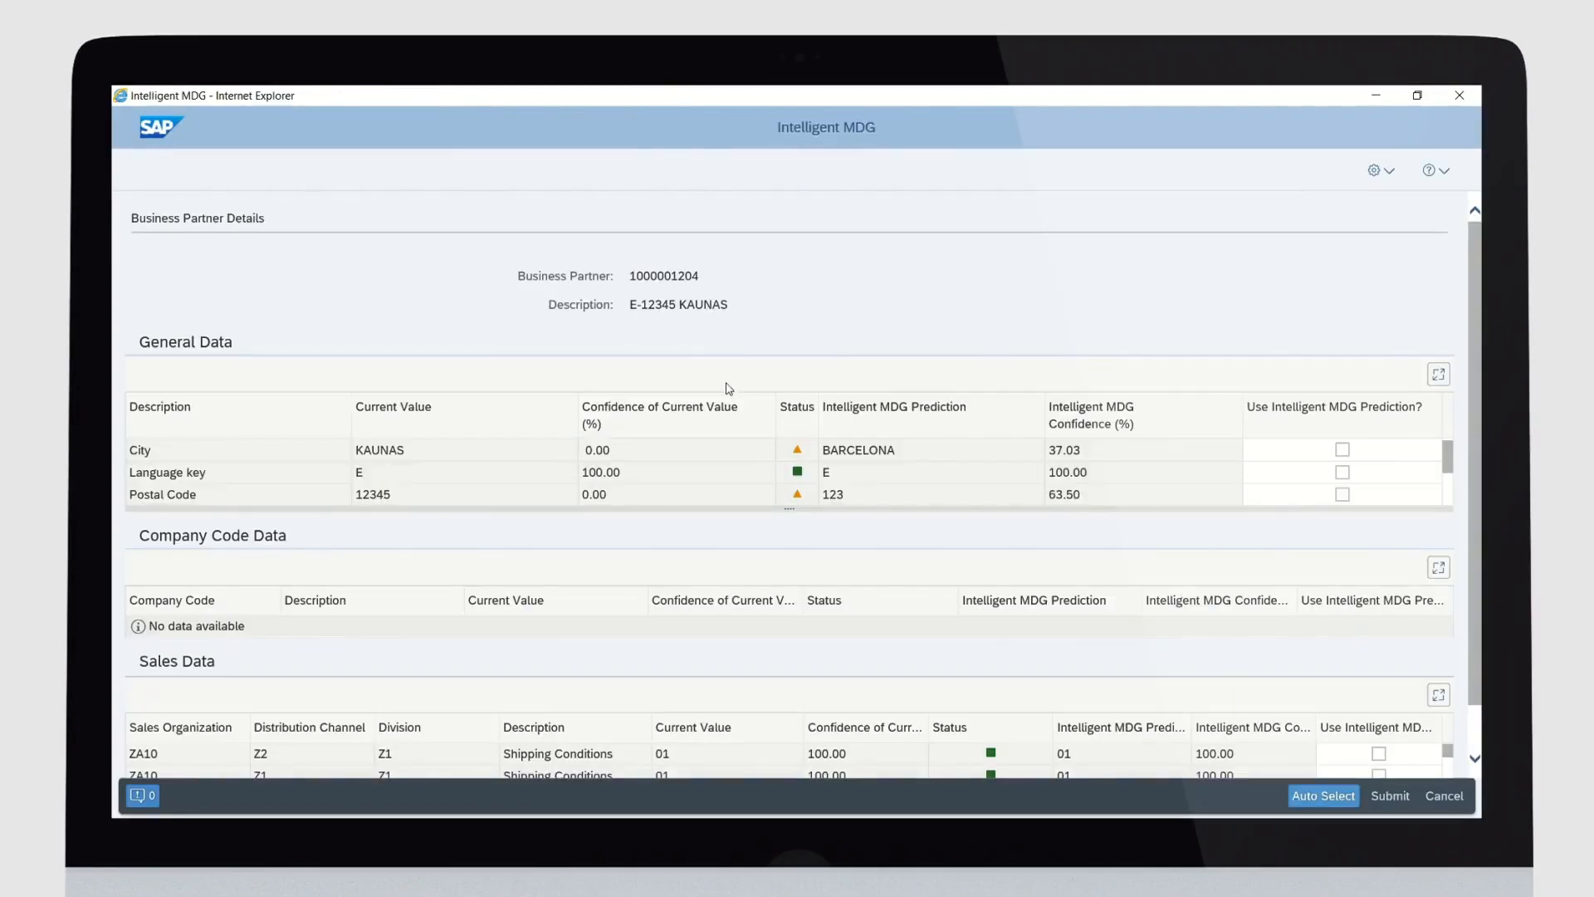
mouse_move(443, 428)
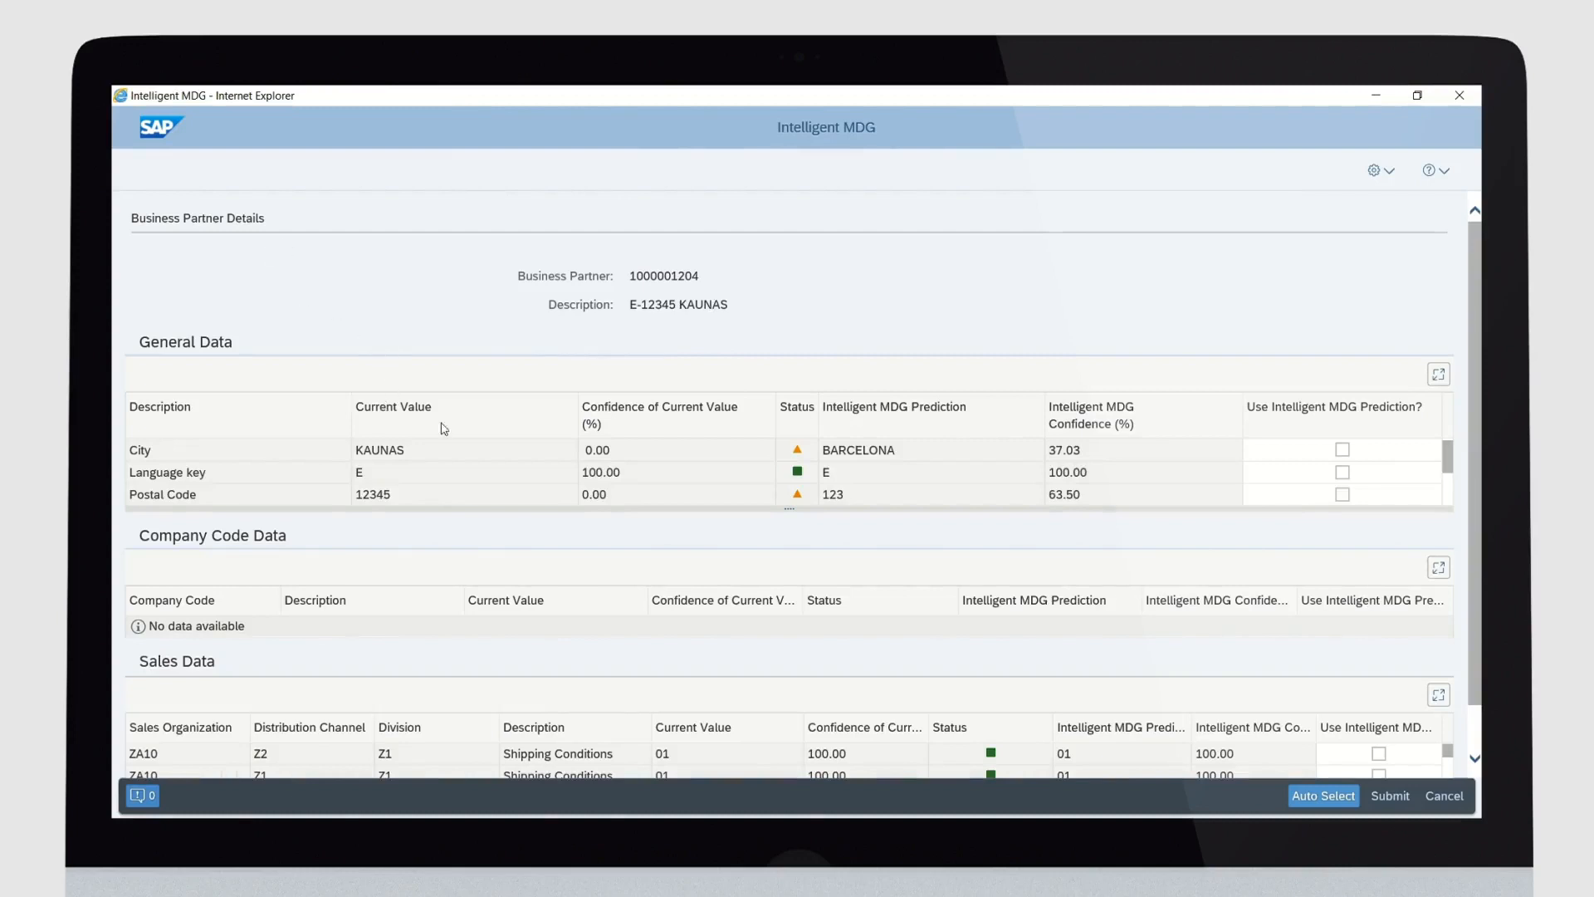
mouse_move(877, 497)
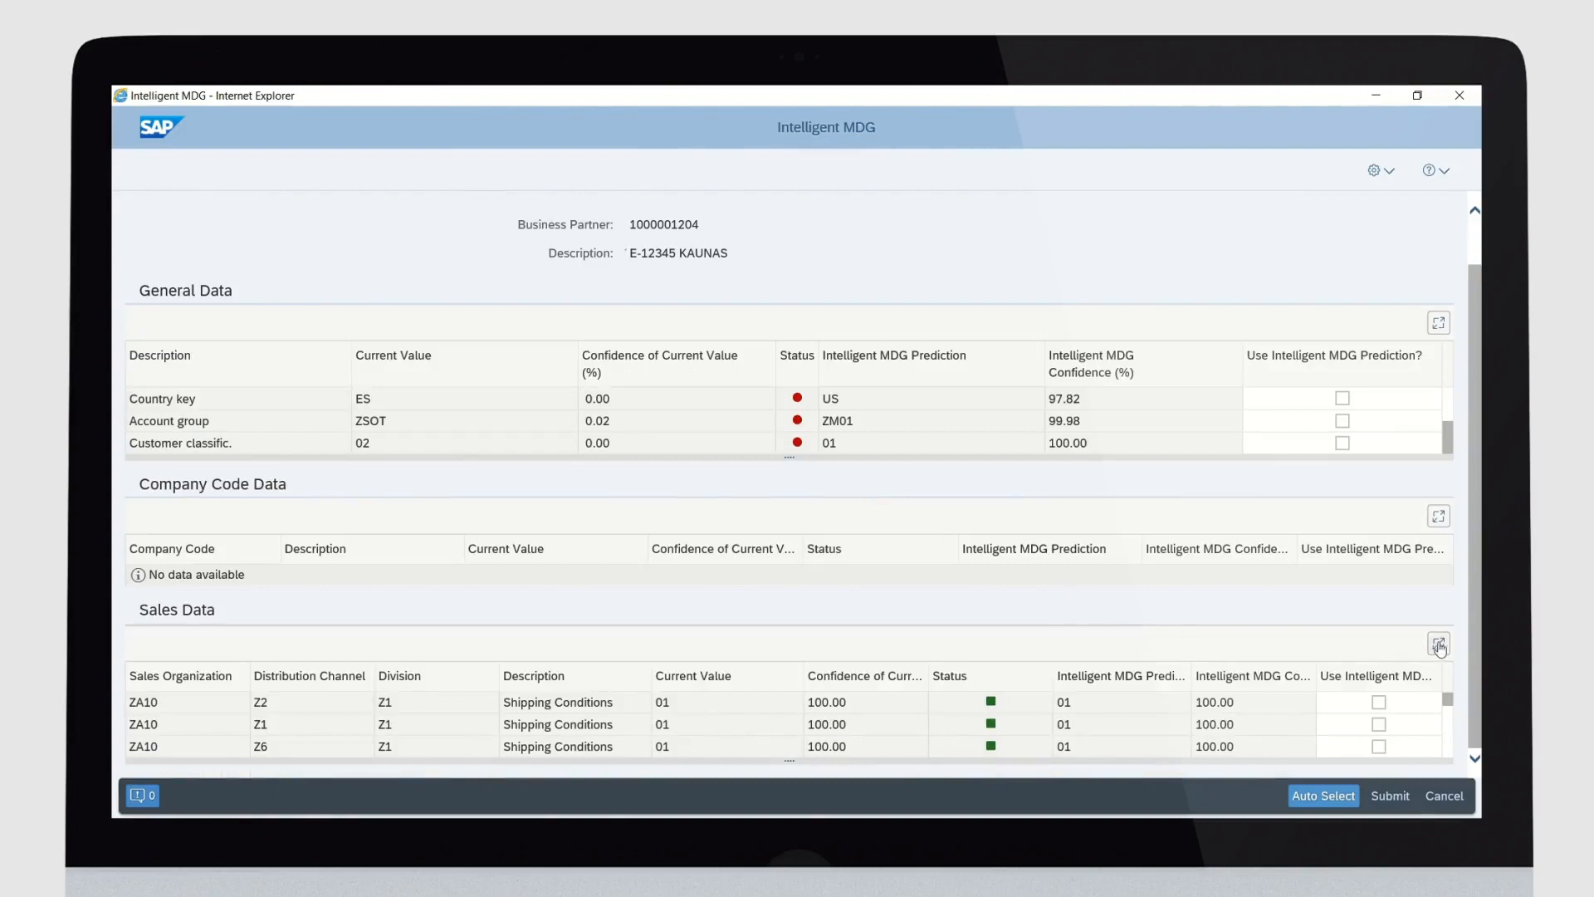
click(1437, 644)
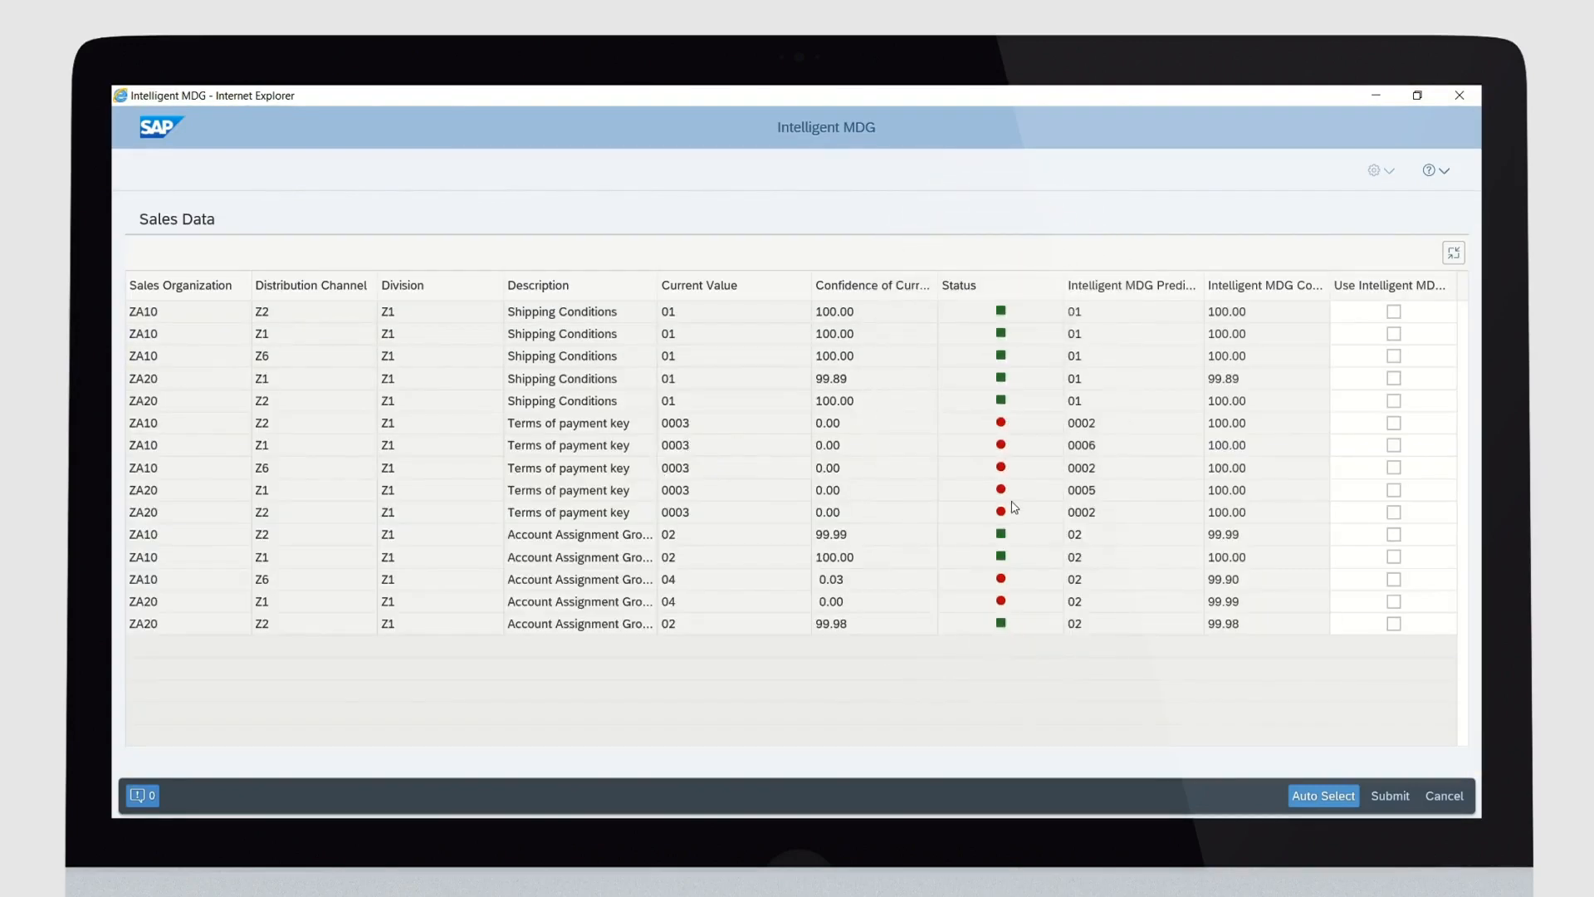
mouse_move(1394, 423)
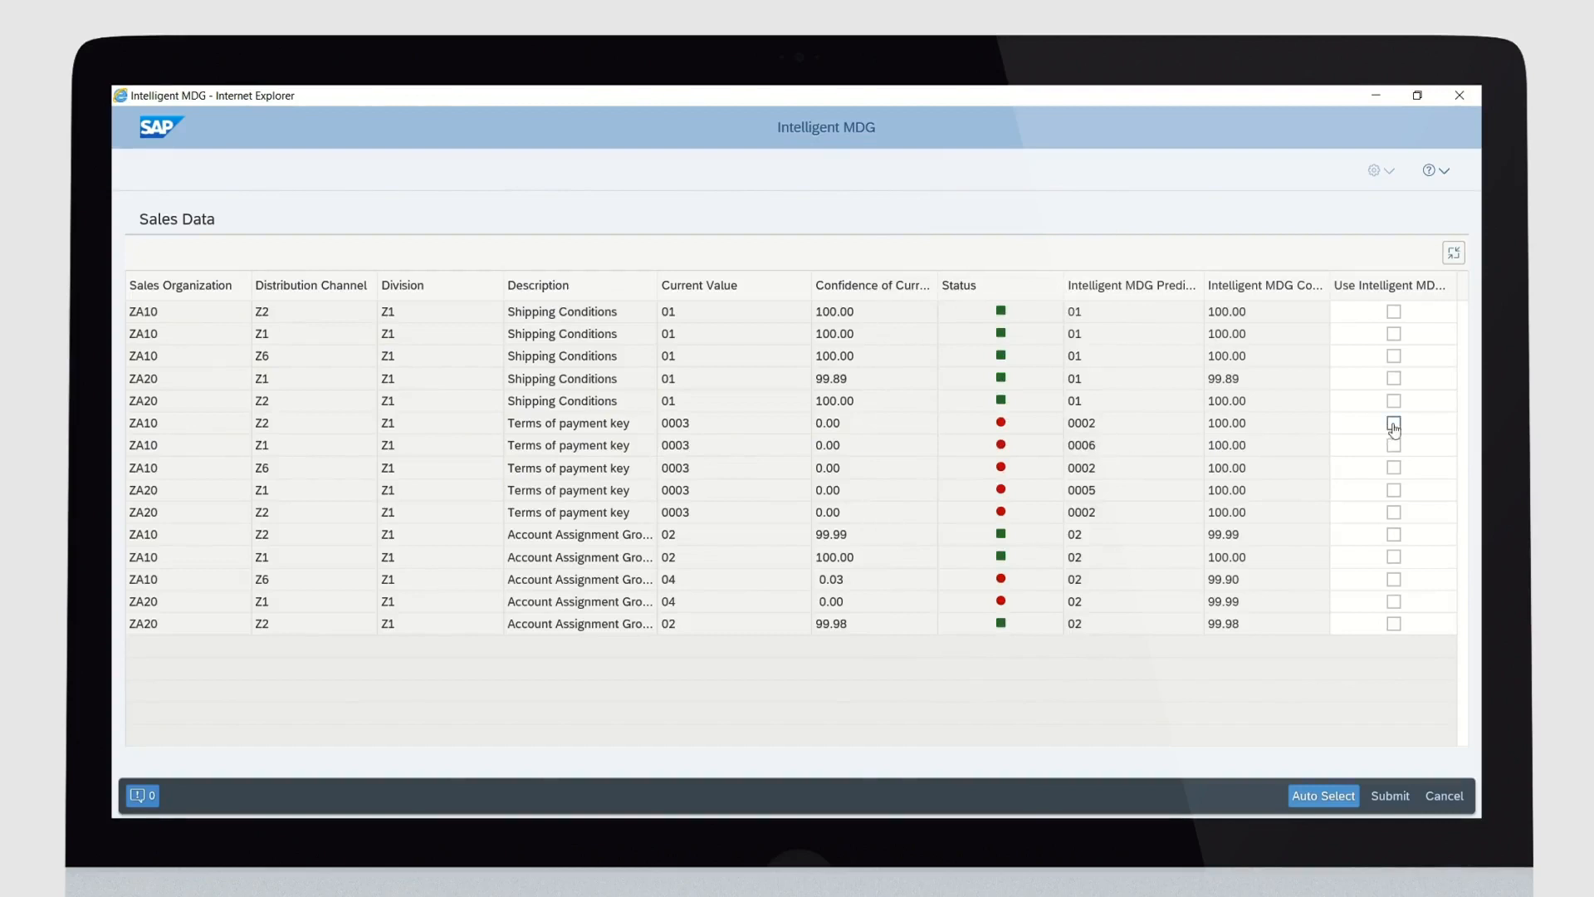
click(1394, 422)
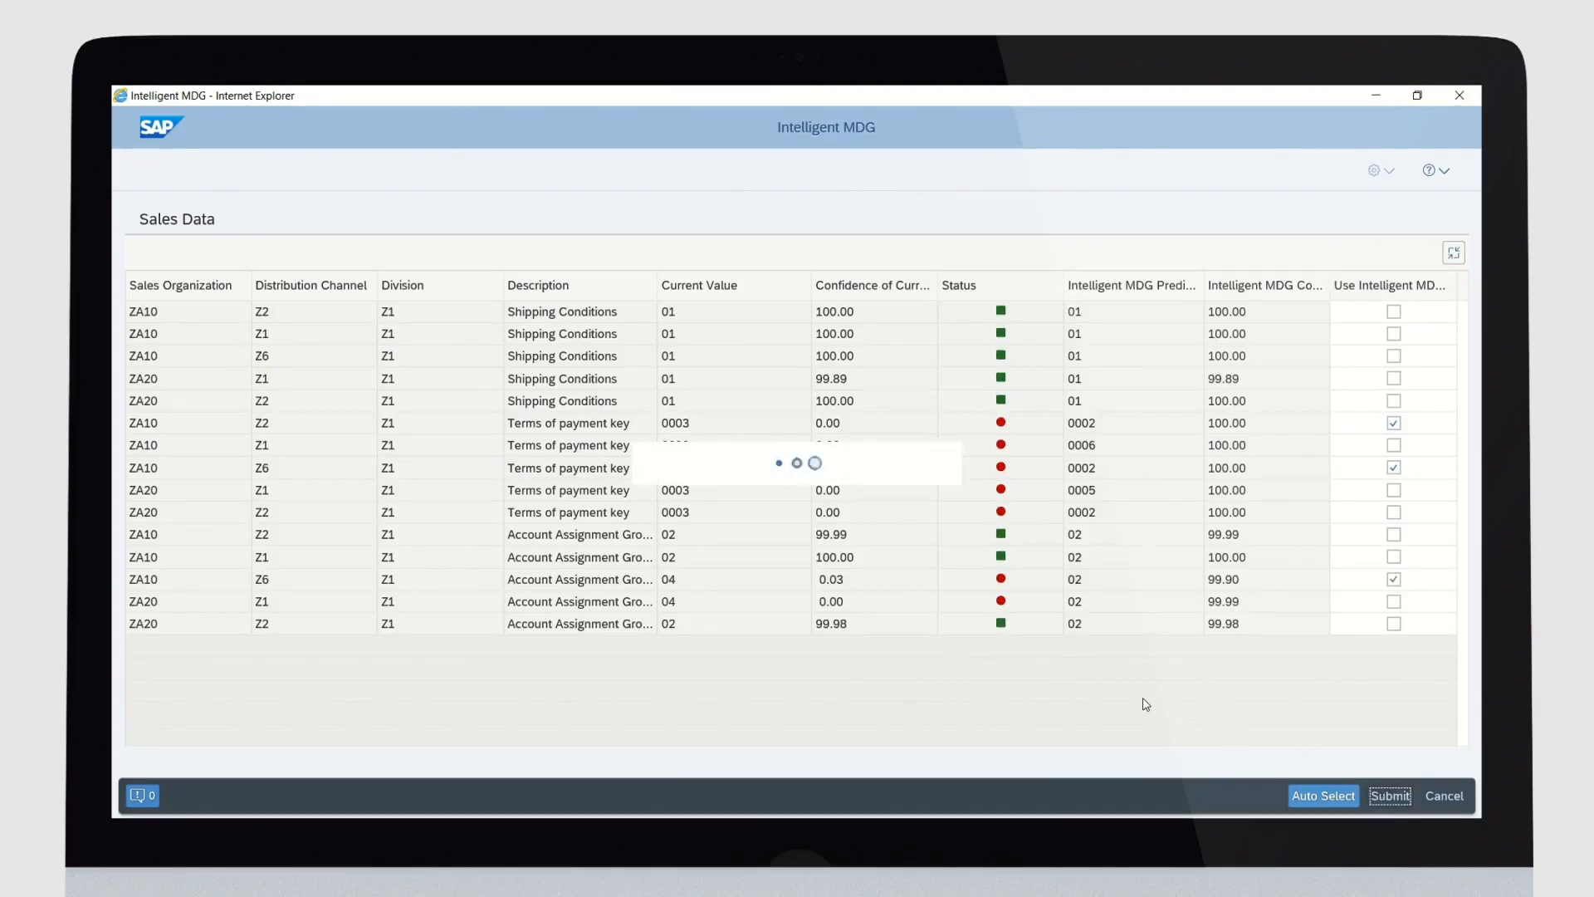
click(1389, 796)
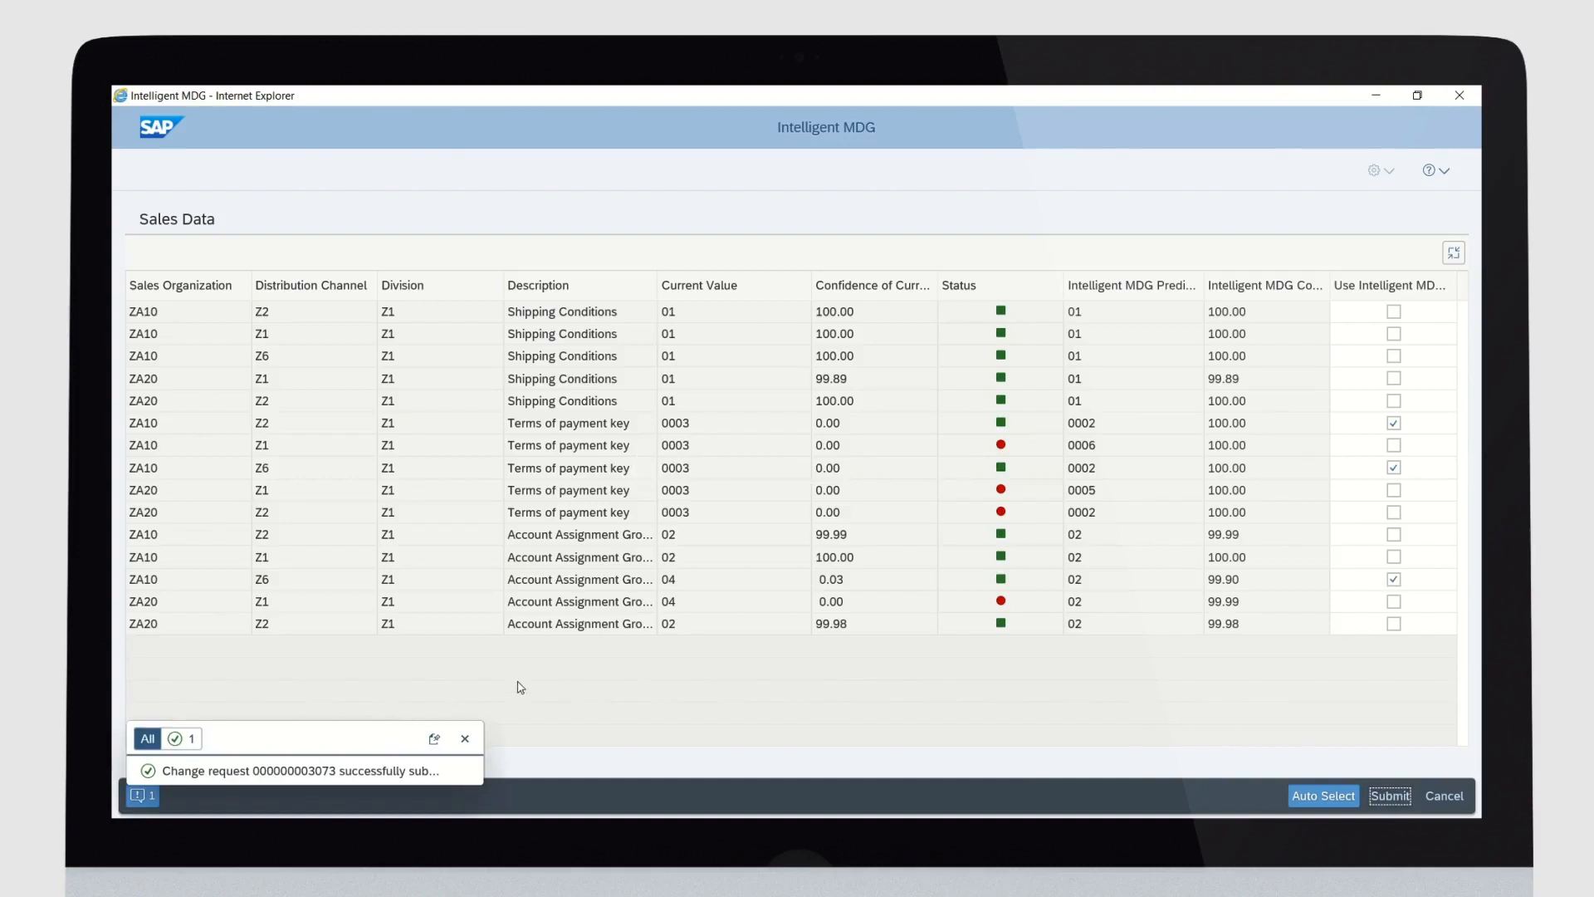
mouse_move(461, 735)
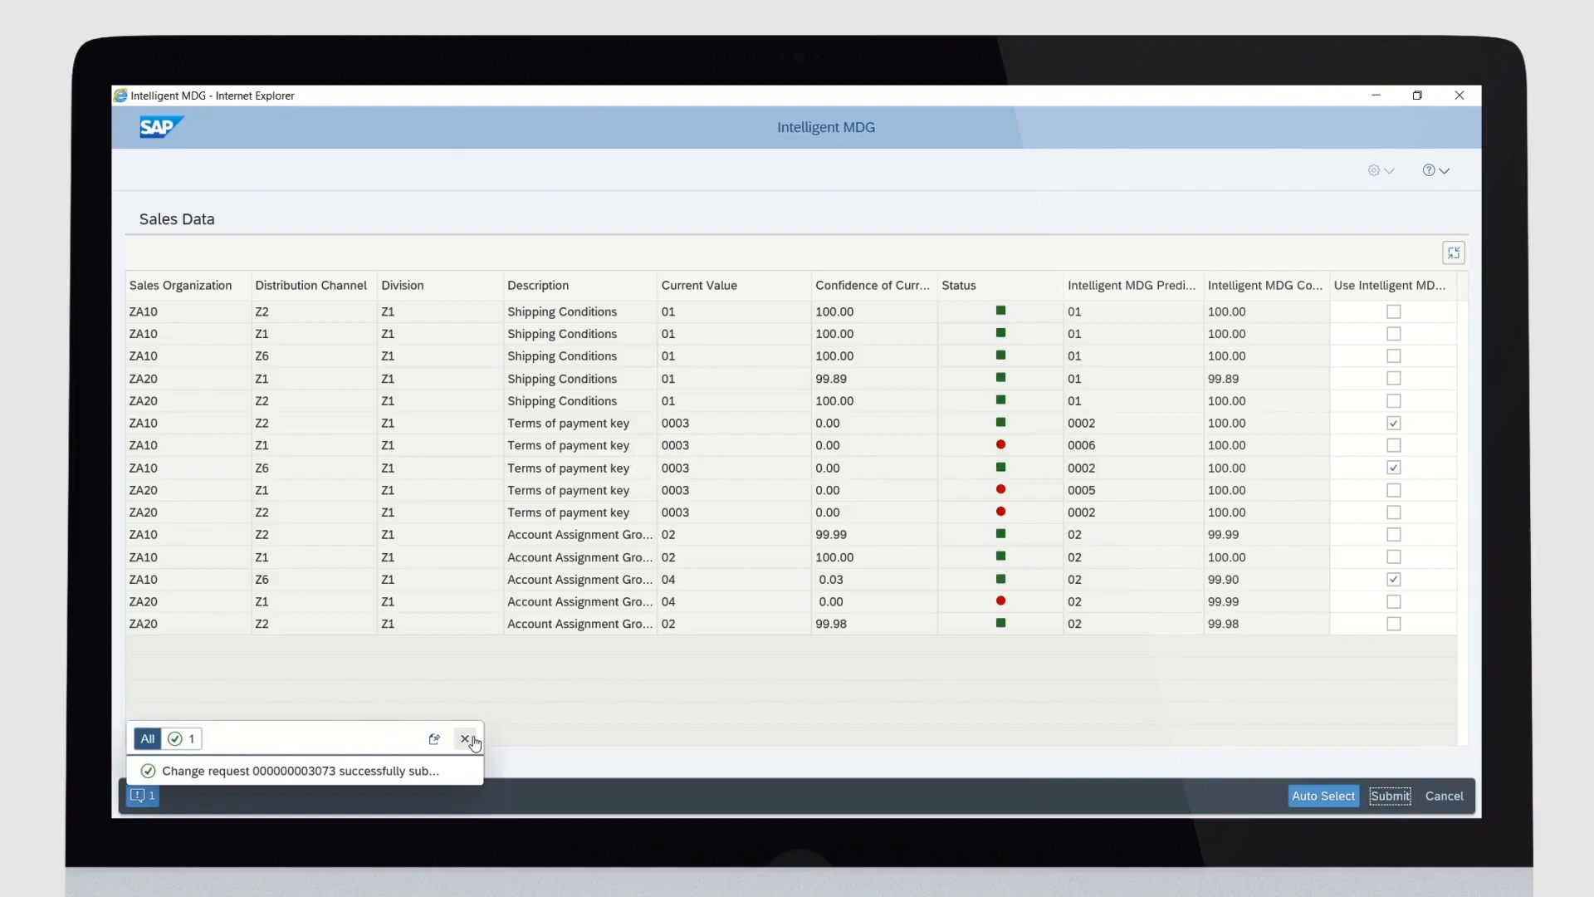
mouse_move(469, 739)
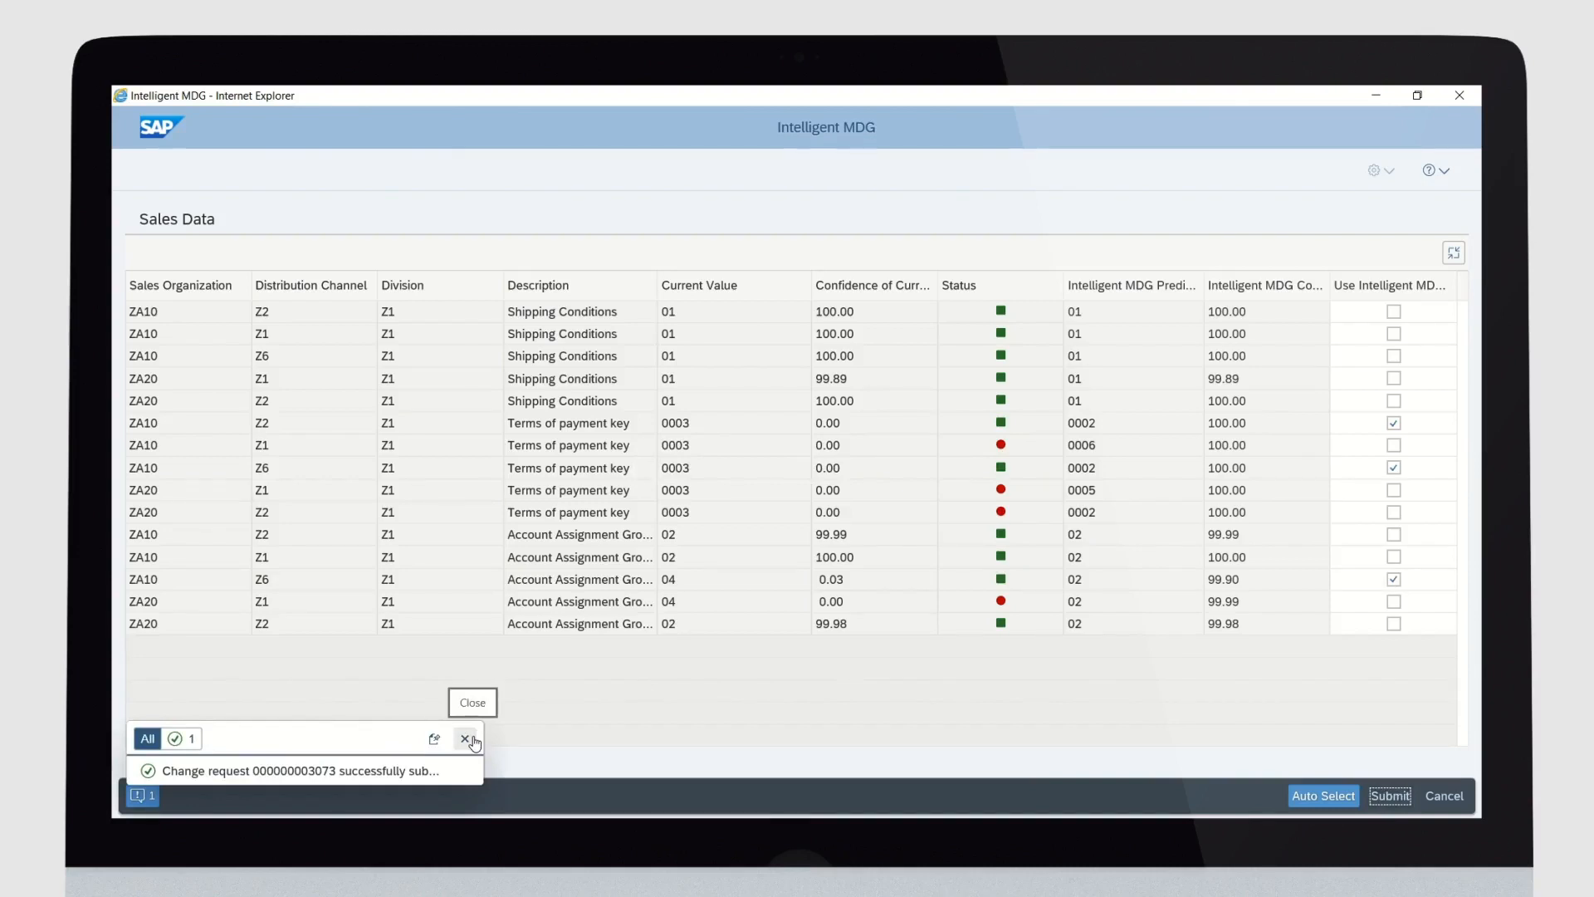